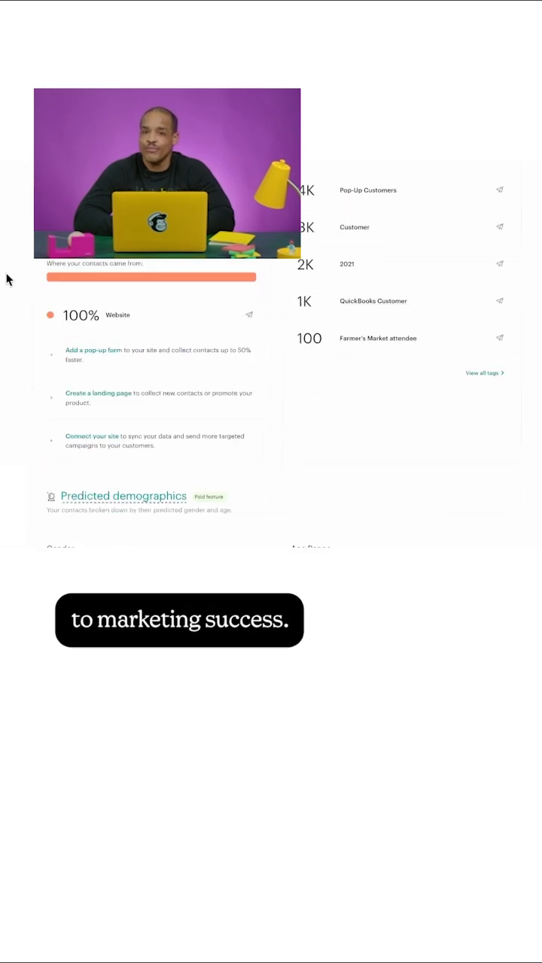
Step: Scroll the left navigation to reveal the Audience section's pages
{"action": "scroll", "scroll_direction": "down", "scroll_amount": 3}
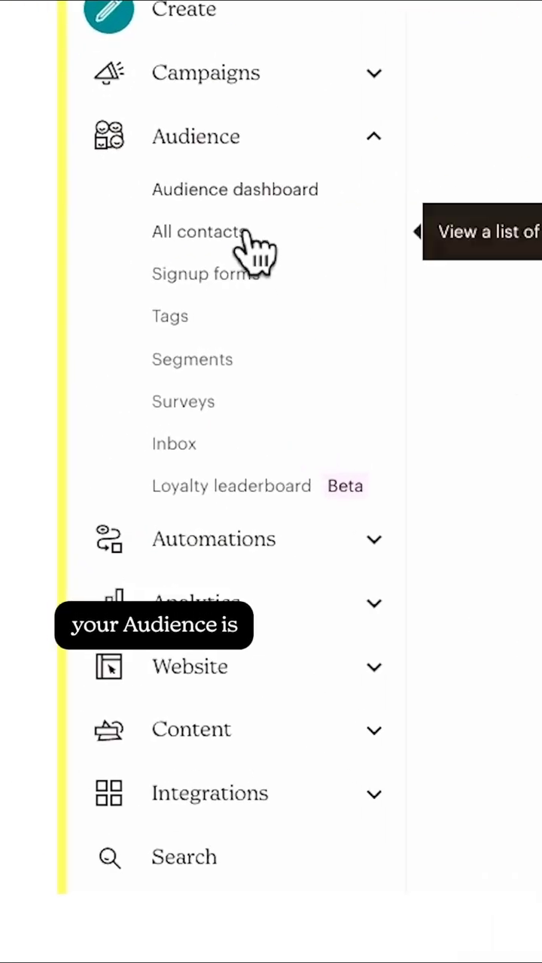
Step: View the All contacts table and scroll through the audience's contacts
{"action": "left_click", "coordinate": [198, 232]}
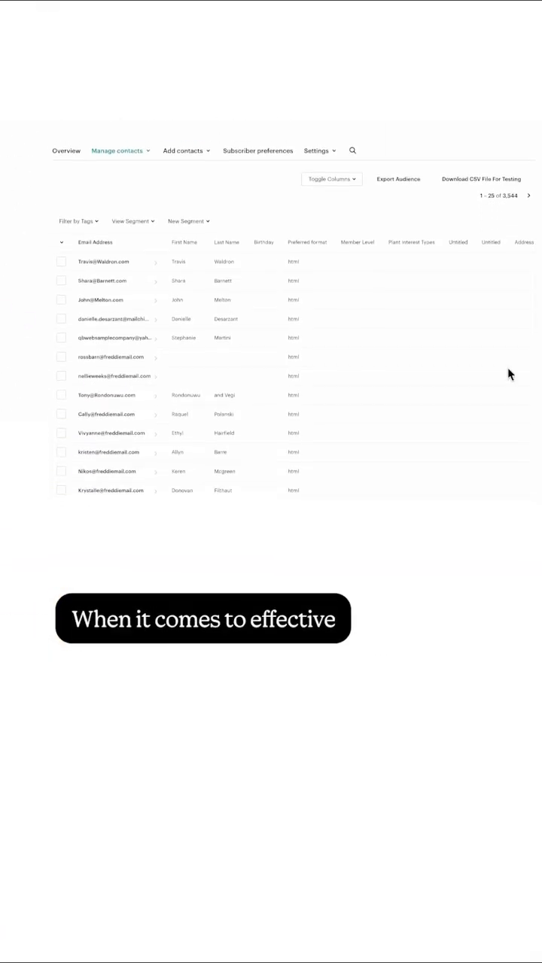
{"action": "scroll", "scroll_direction": "down", "scroll_amount": 3}
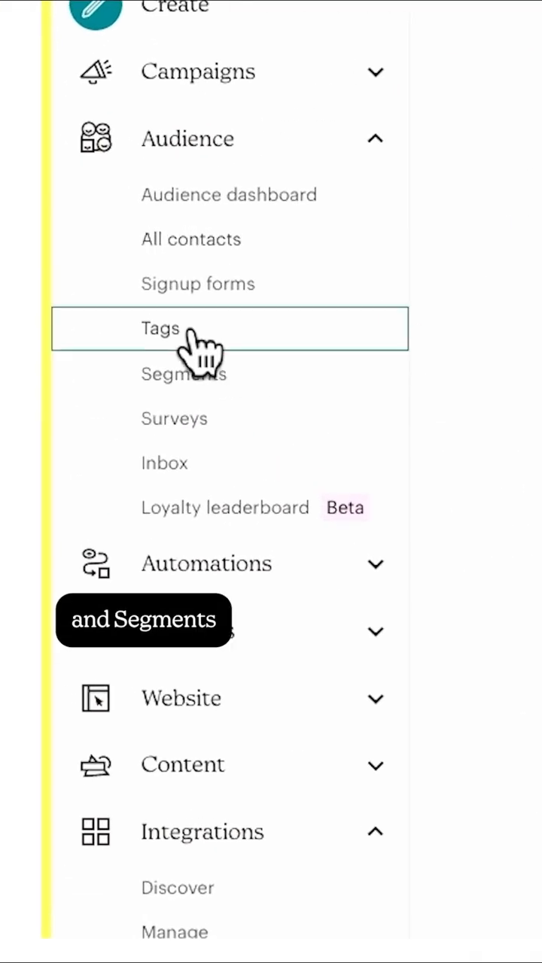
Step: Visit the audience's Tags page, then Segments and Groups via Manage contacts
{"action": "left_click", "coordinate": [160, 328]}
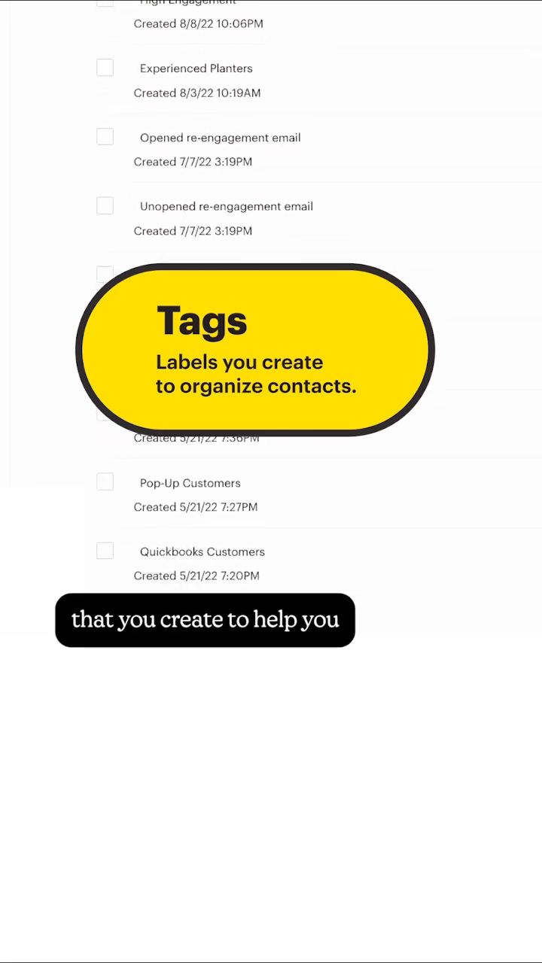
{"action": "left_click", "coordinate": [221, 108]}
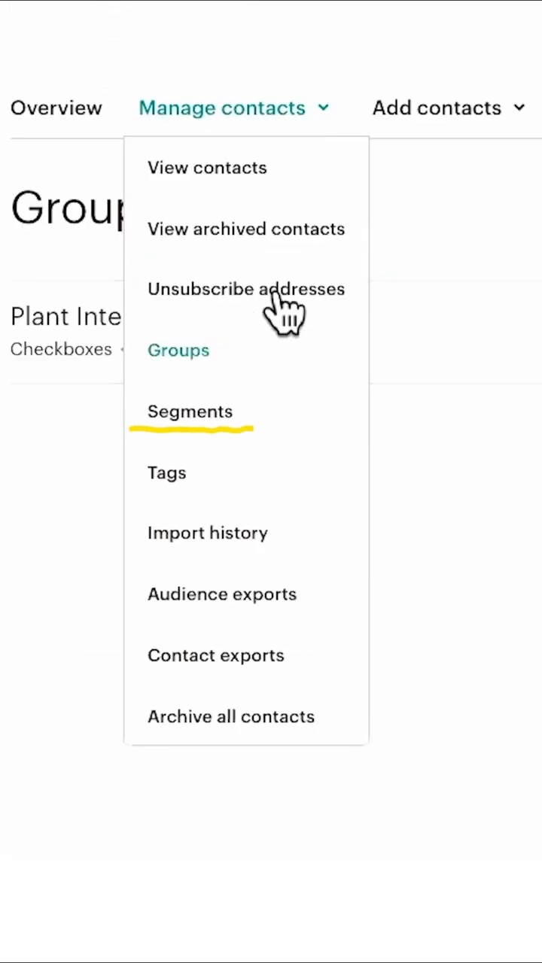
{"action": "left_click", "coordinate": [189, 412]}
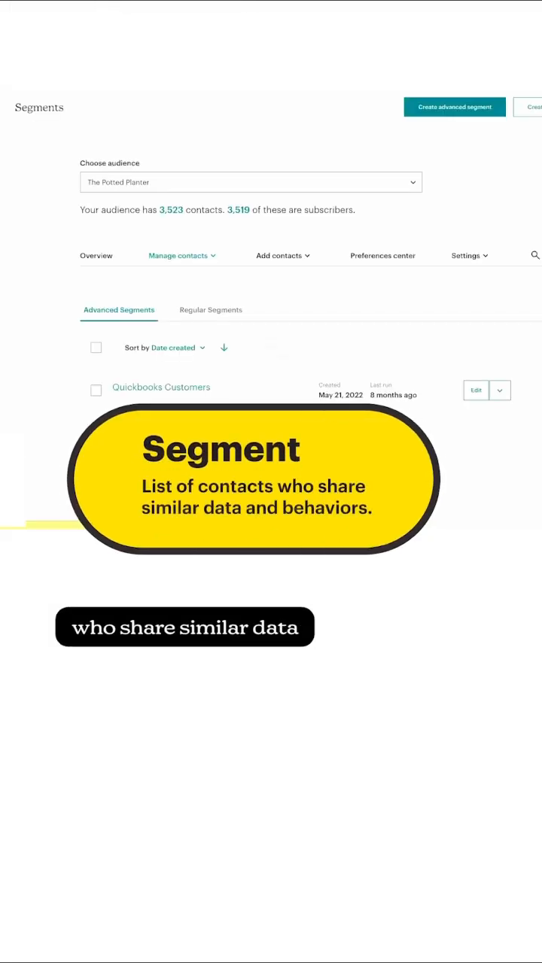
{"action": "left_click", "coordinate": [245, 154]}
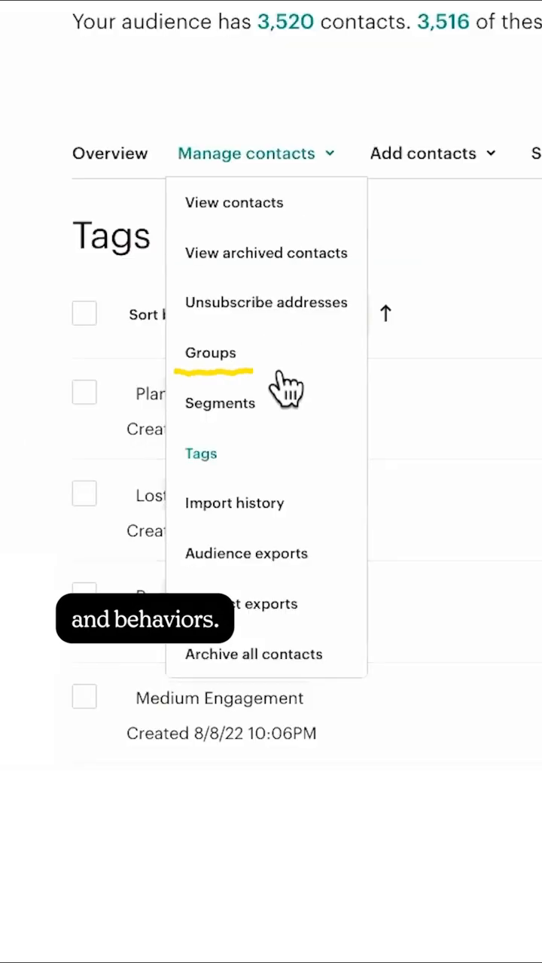
{"action": "left_click", "coordinate": [210, 352]}
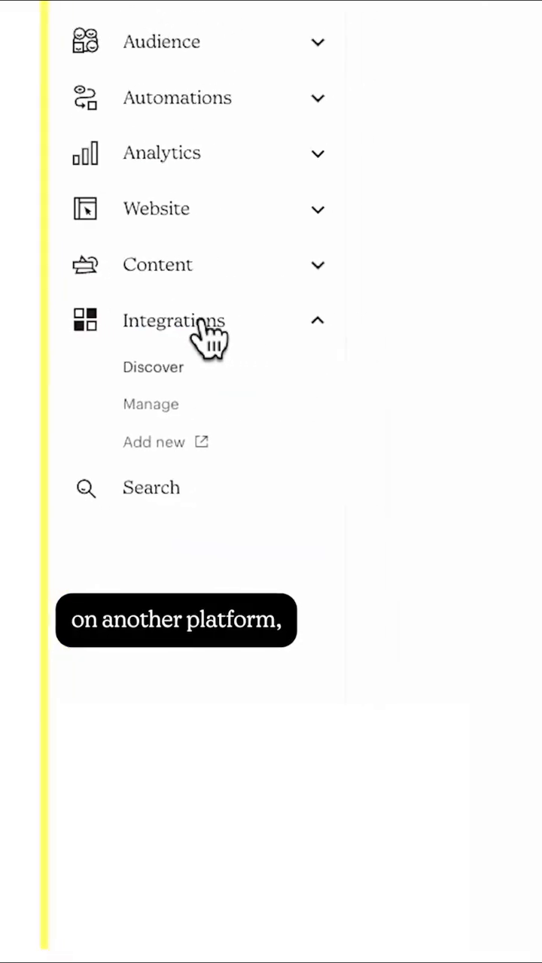
Step: Go to Integrations Discover, listing Shopify, Typeform and QuickBooks connections
{"action": "left_click", "coordinate": [154, 367]}
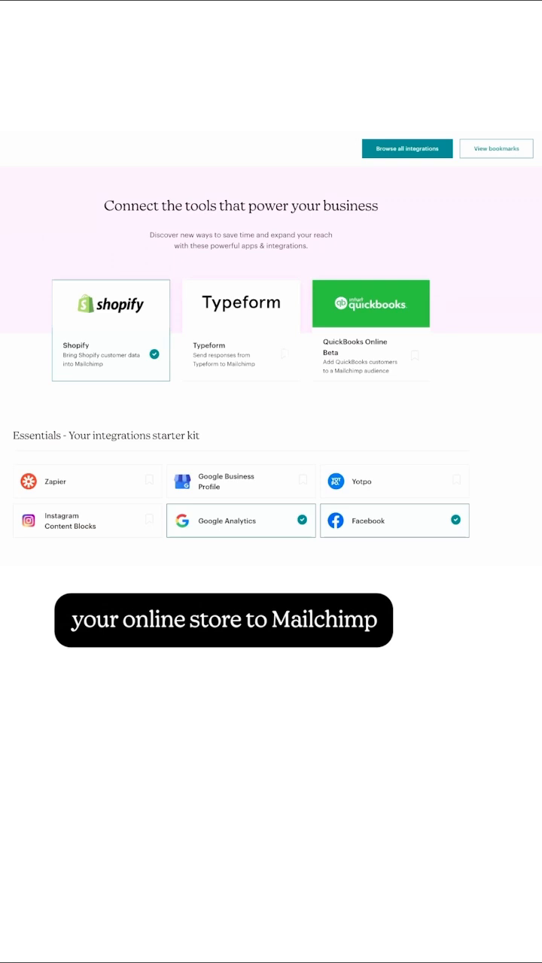